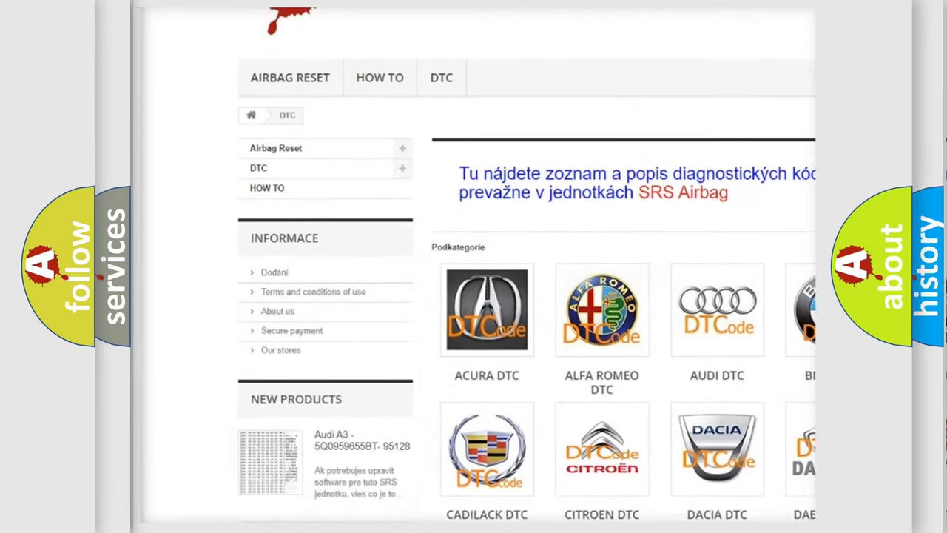
scroll(down, 3)
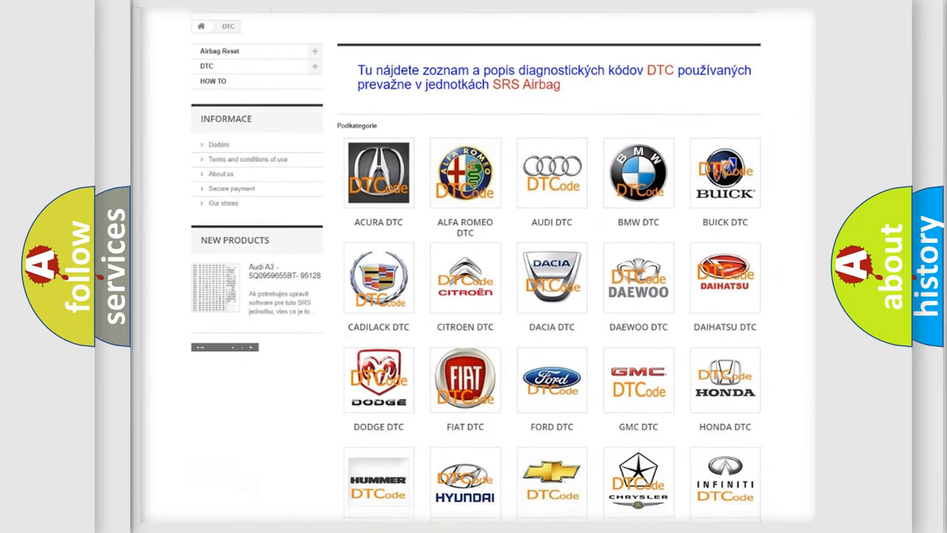
scroll(down, 3)
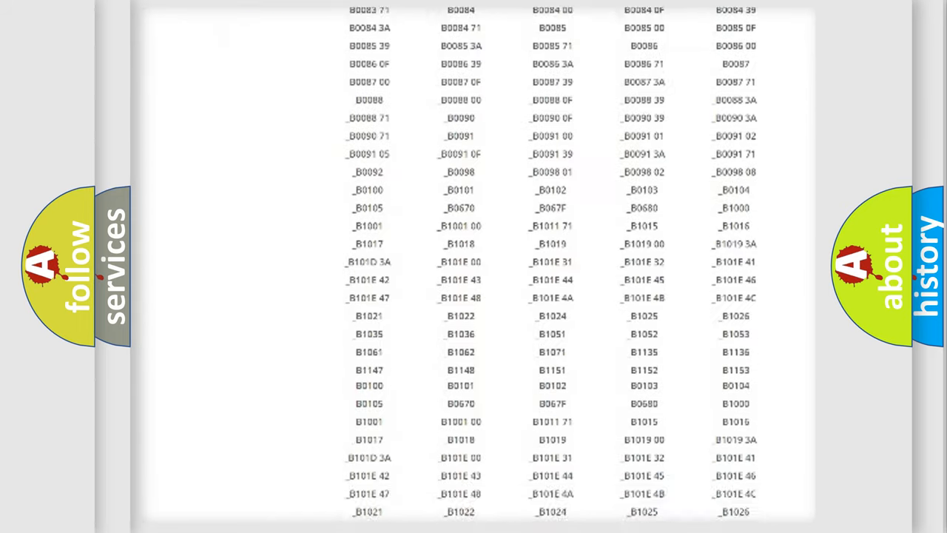
scroll(down, 3)
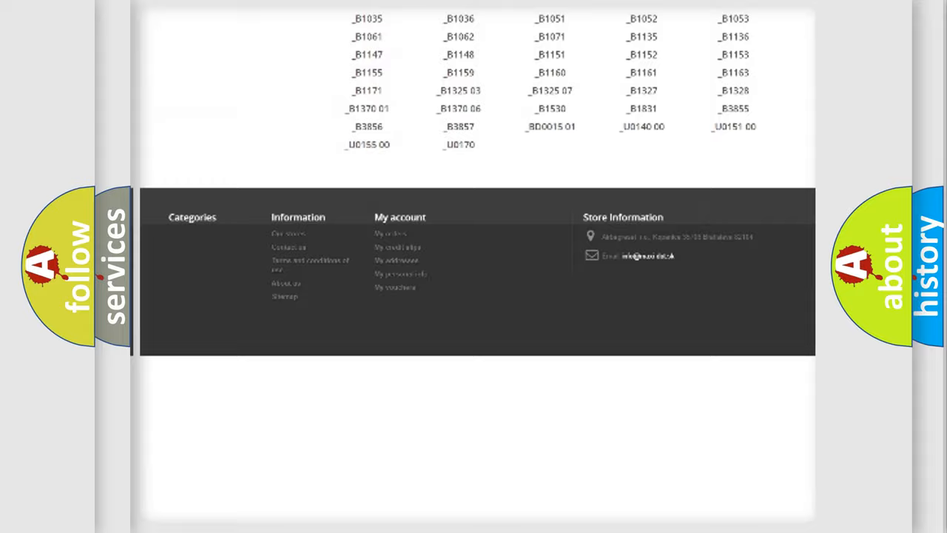